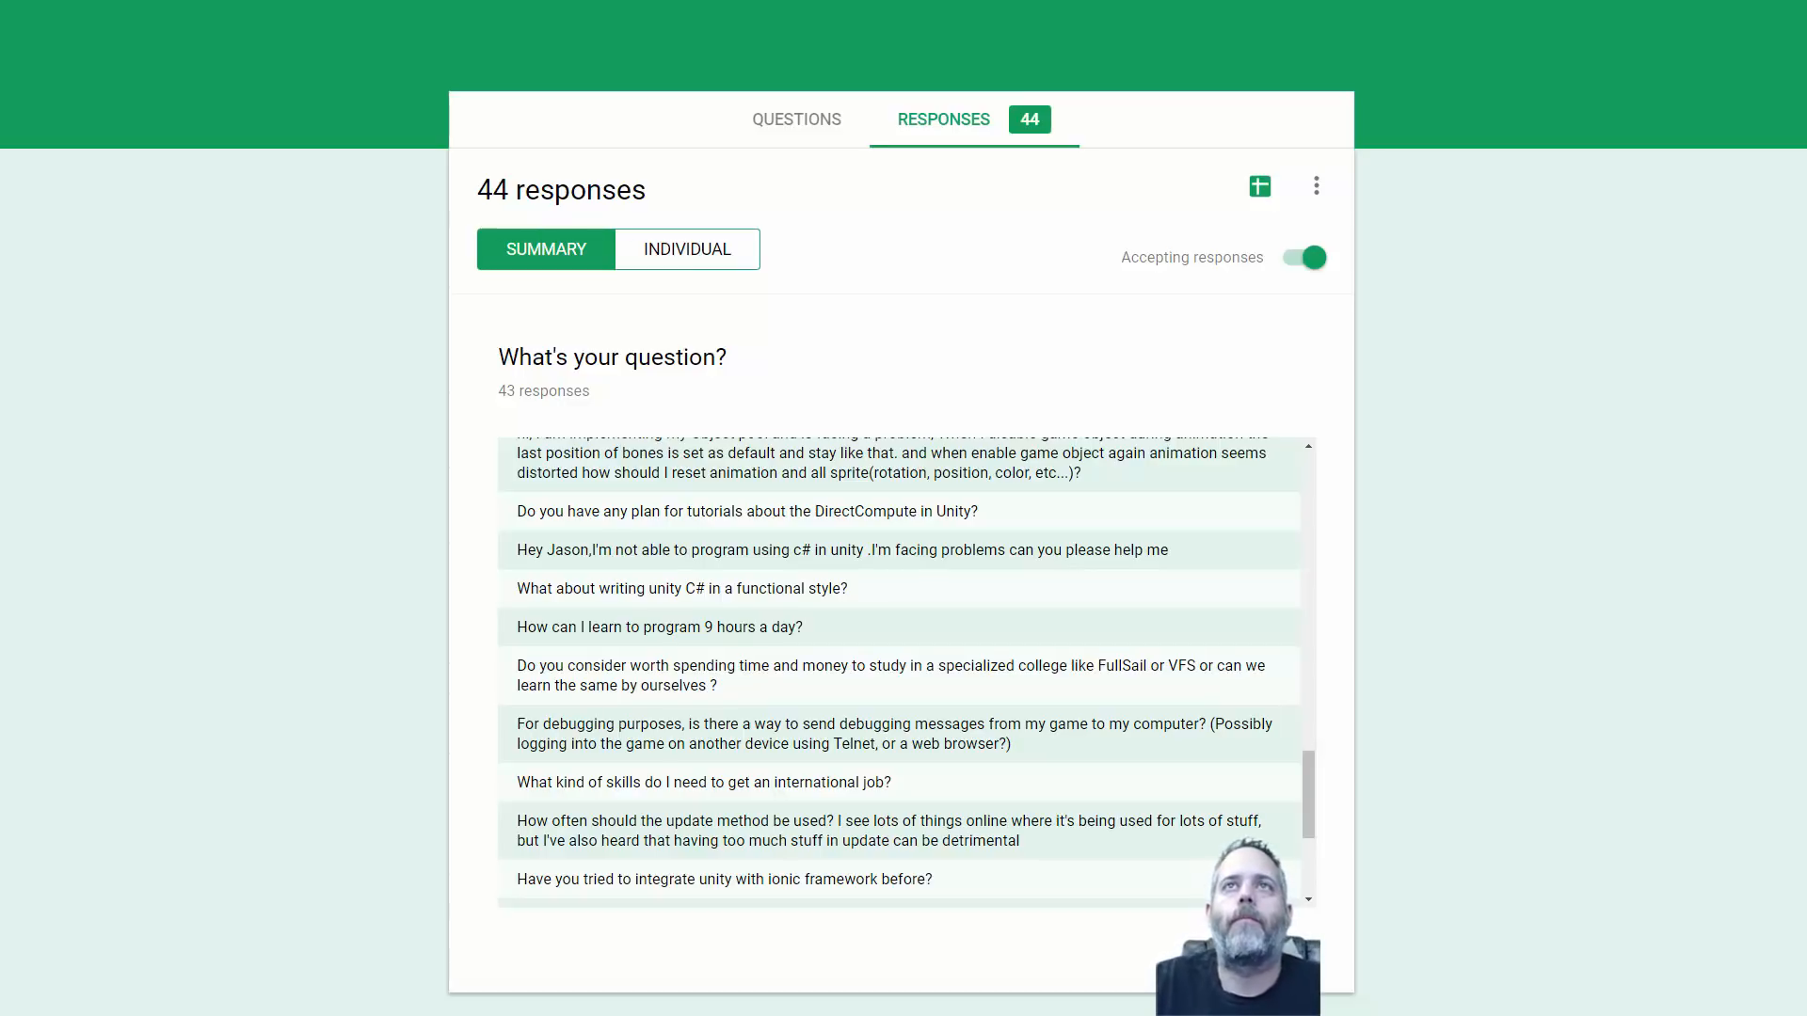
{"action": "scroll", "scroll_direction": "down", "scroll_amount": 3}
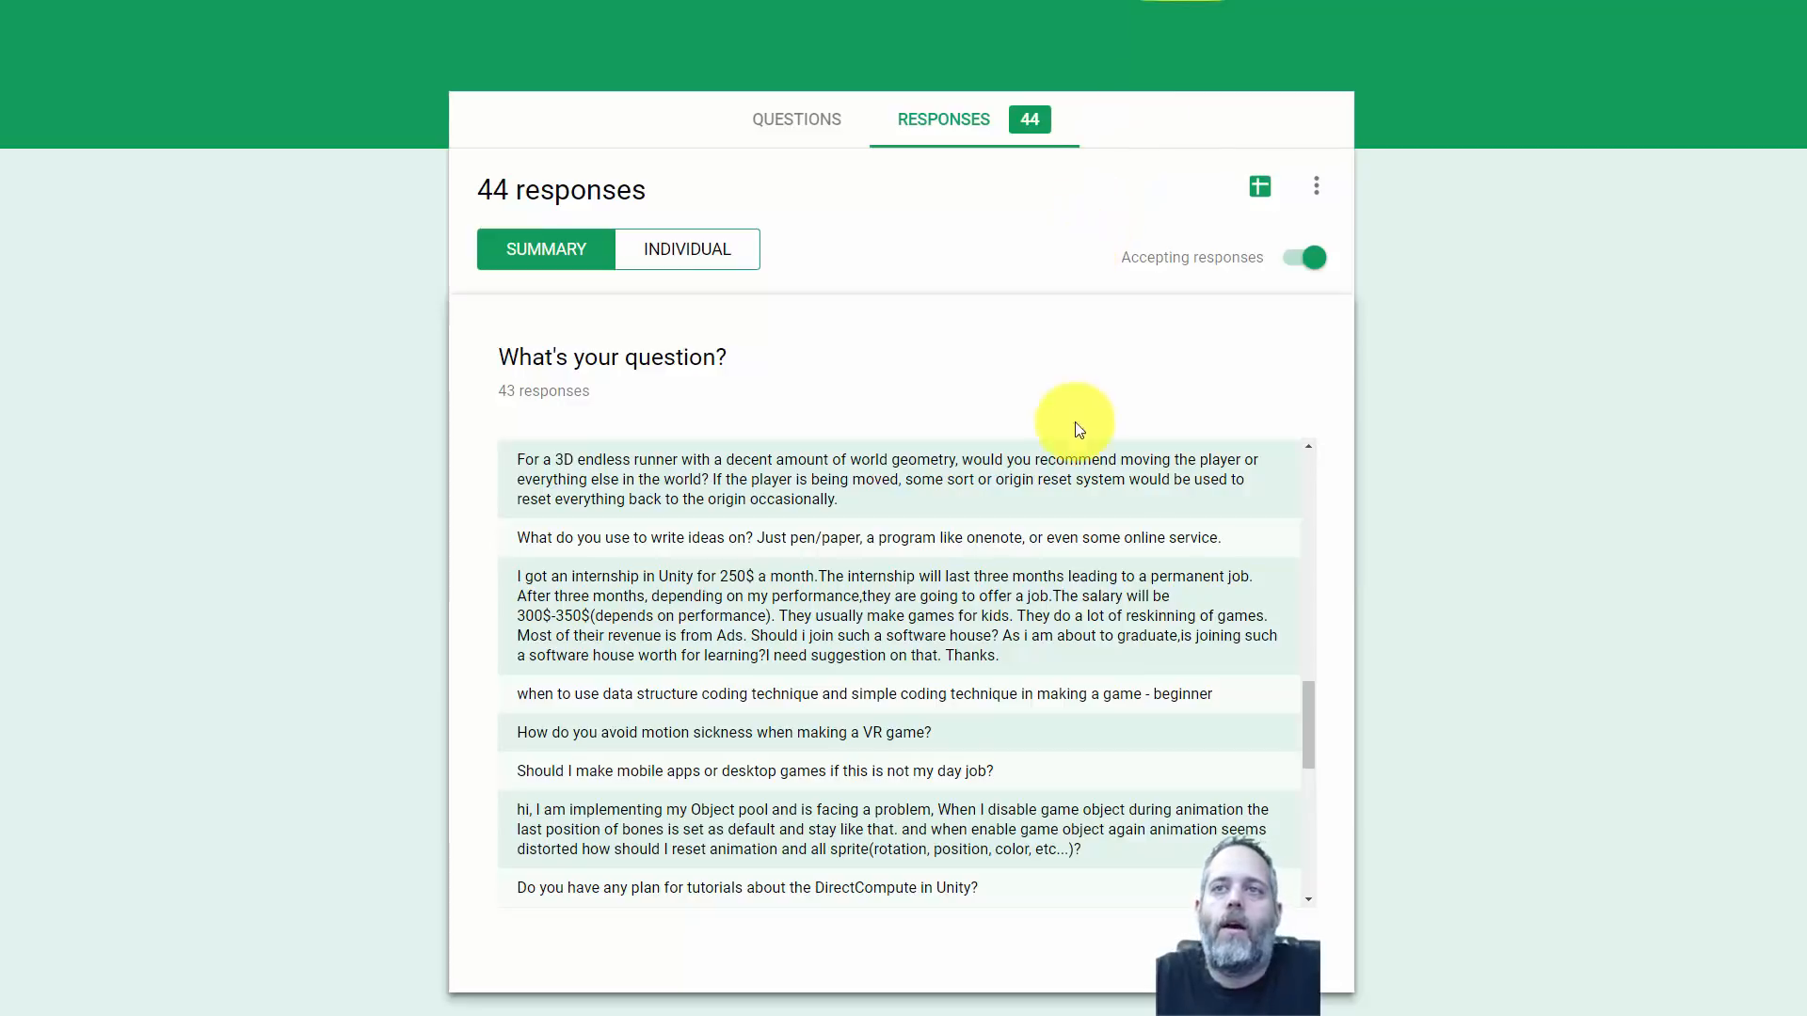
{"action": "mouse_move", "coordinate": [1527, 517]}
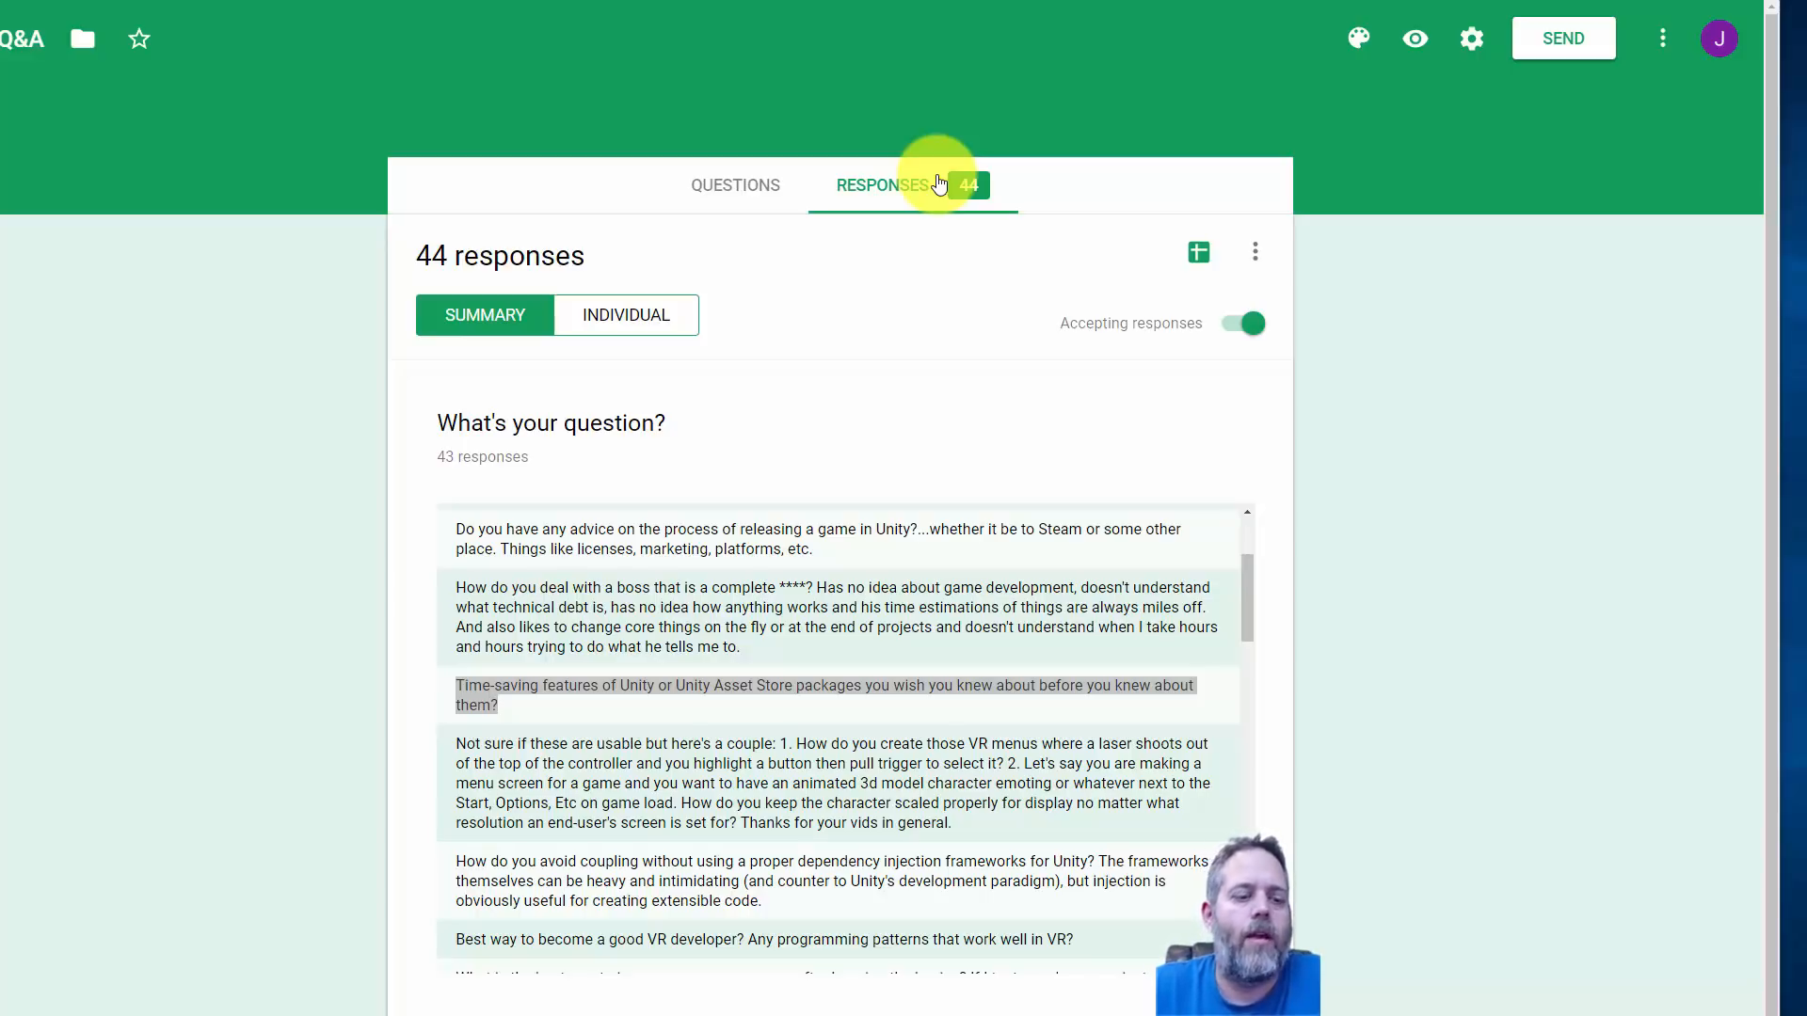
{"action": "mouse_move", "coordinate": [1120, 115]}
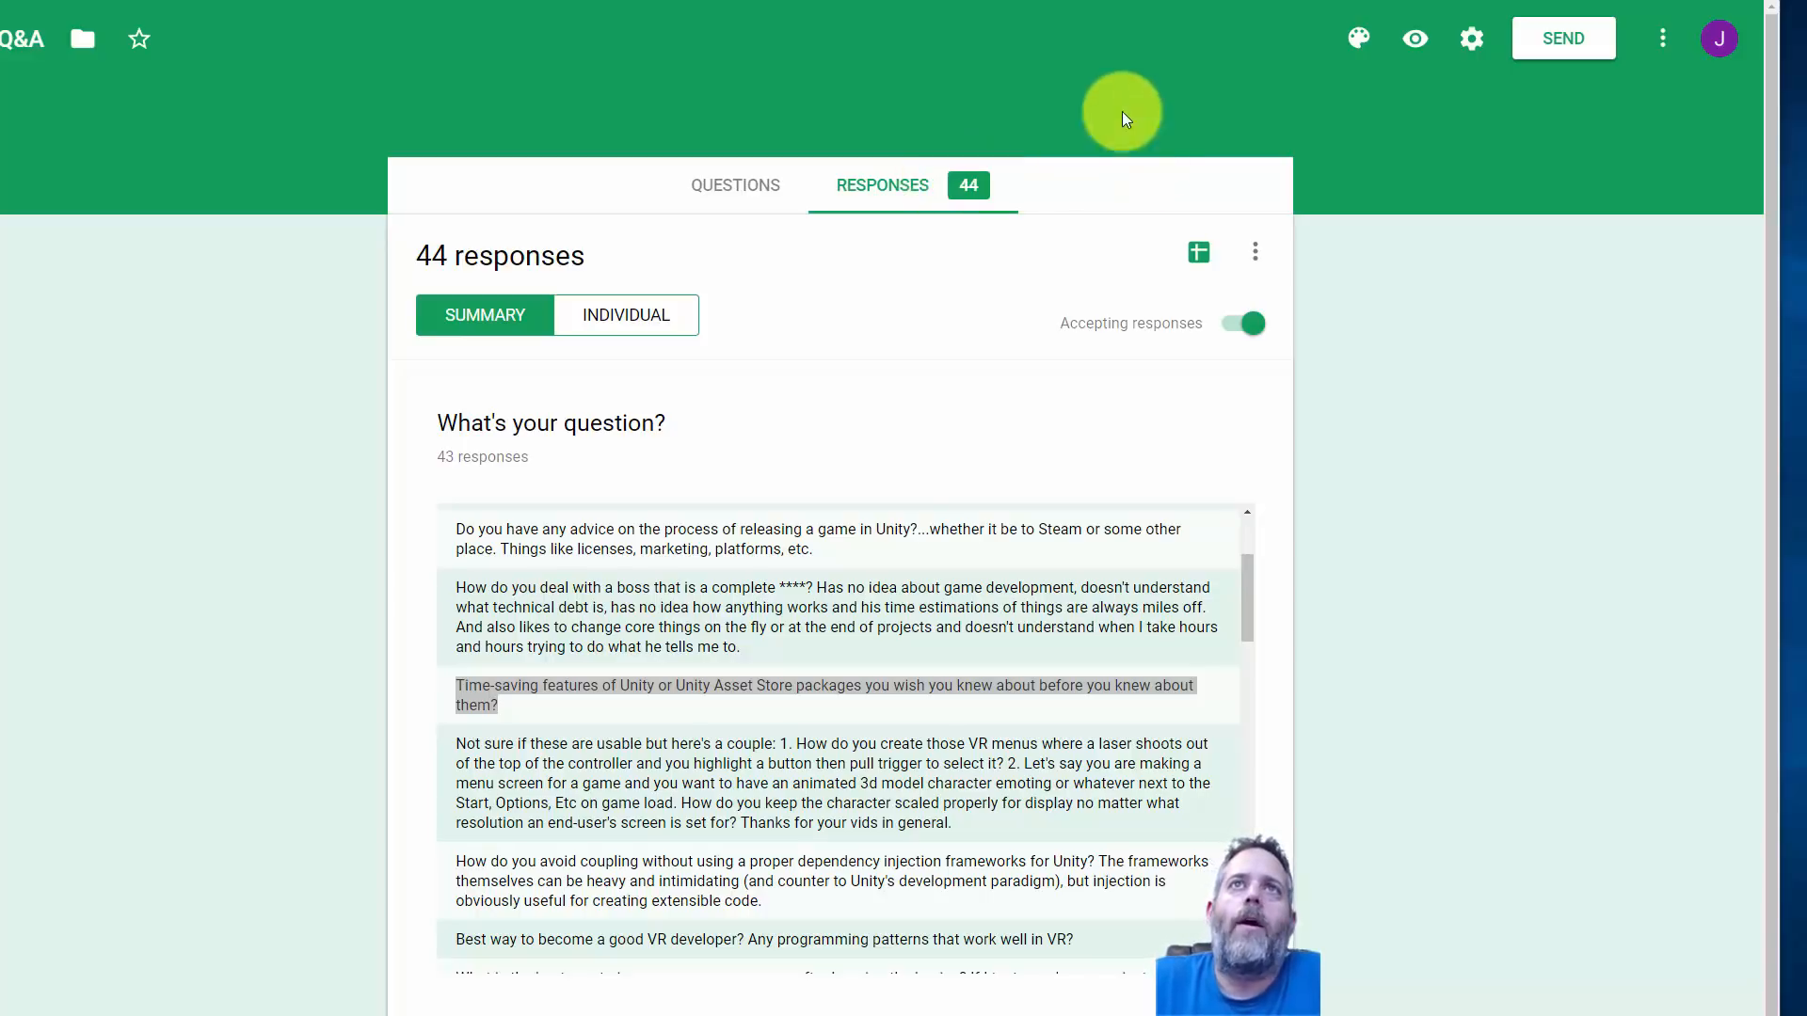